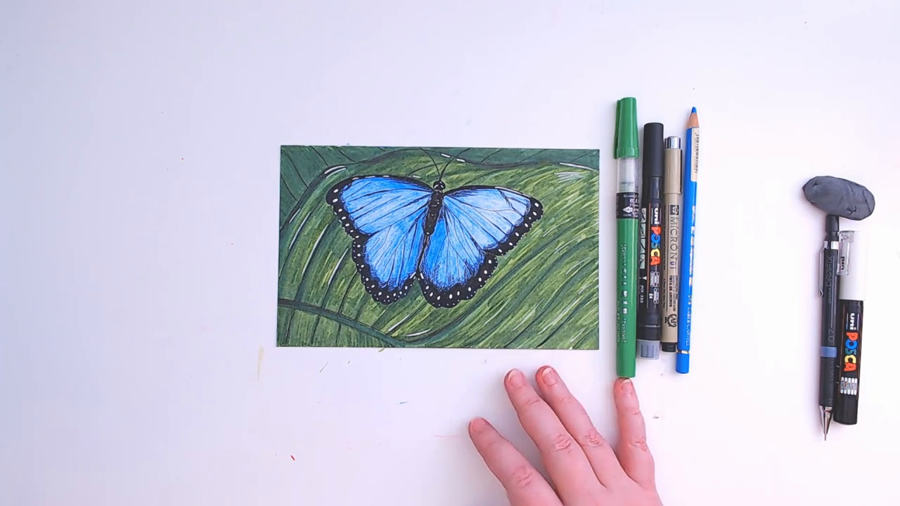
pyautogui.moveTo(548, 436)
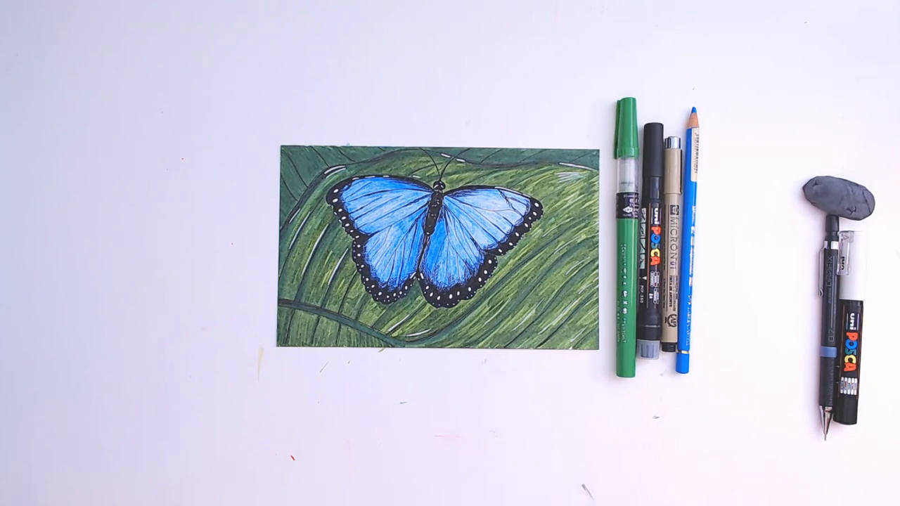